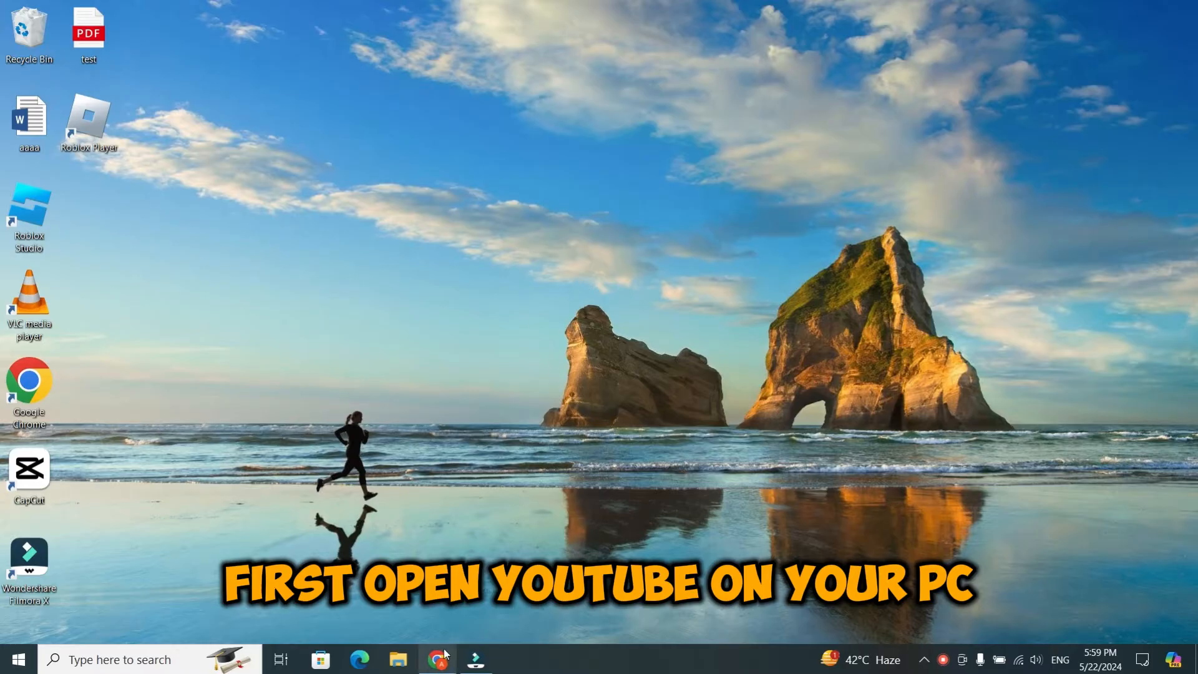
- Open YouTube in Chrome and go to YouTube Studio from the account menu
left_click(434, 657)
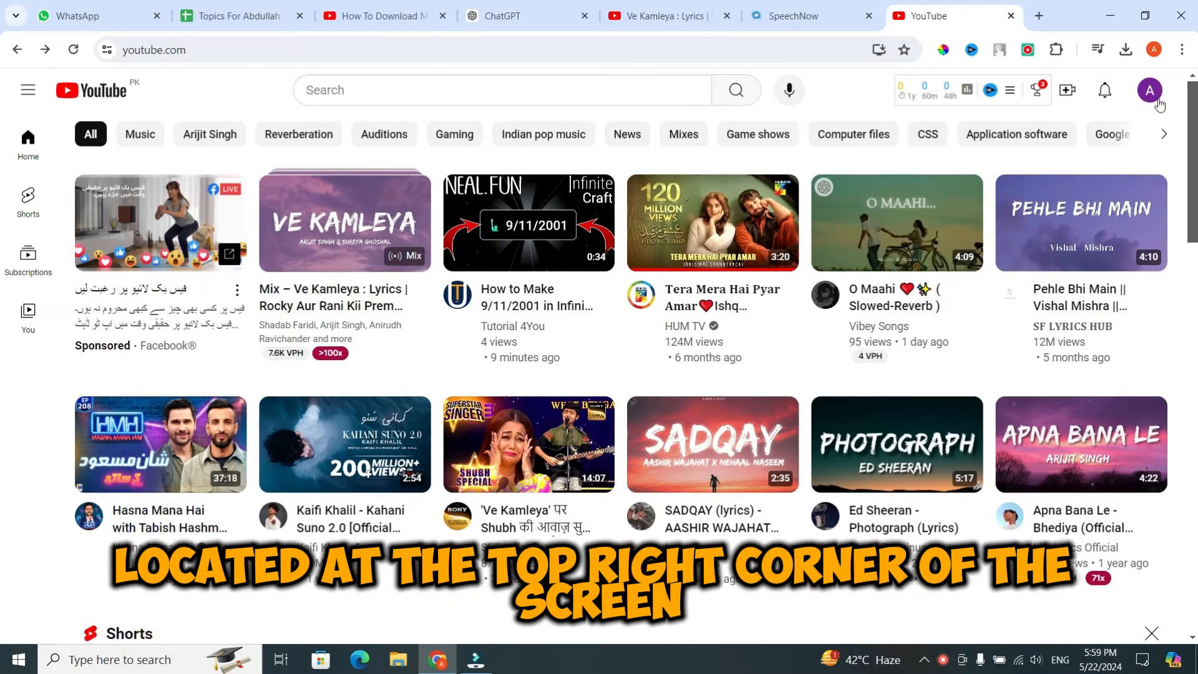
left_click(1150, 89)
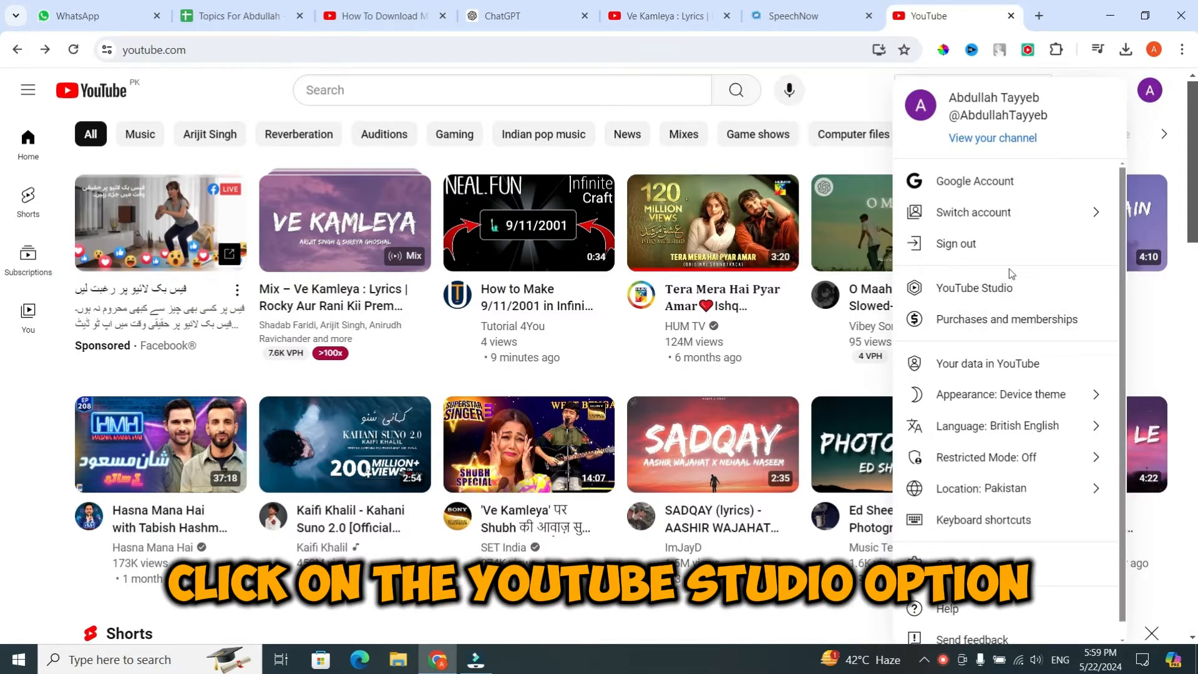
left_click(974, 288)
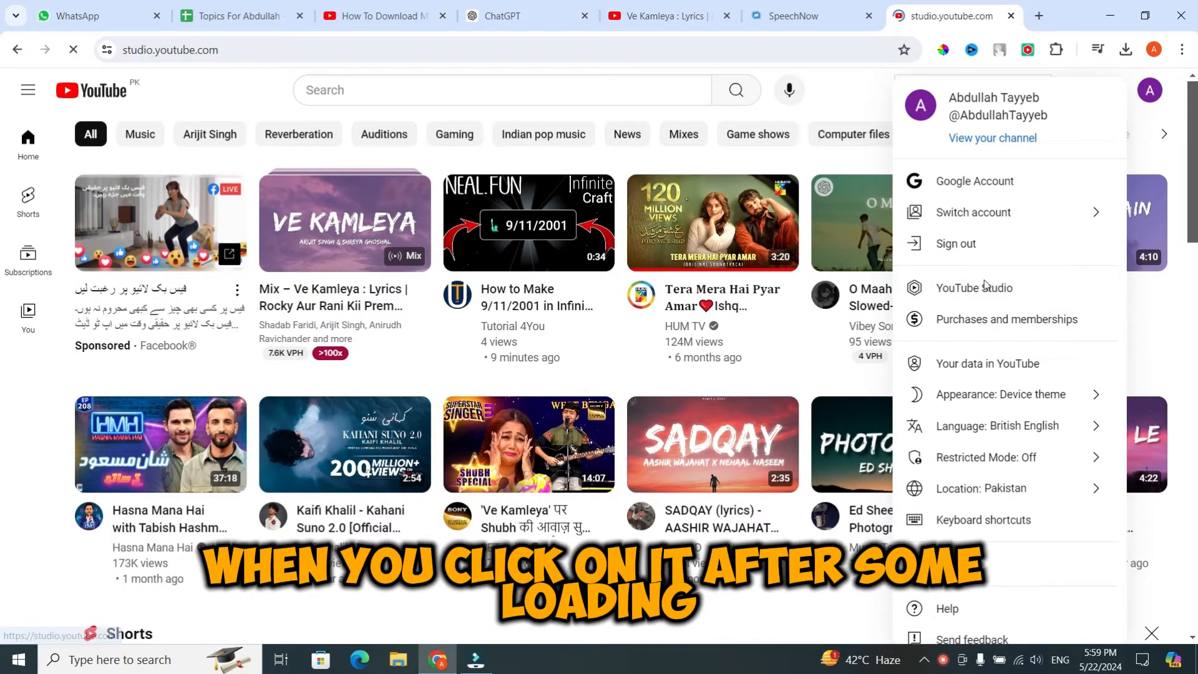
- Select Audio library from the Studio sidebar
left_click(974, 288)
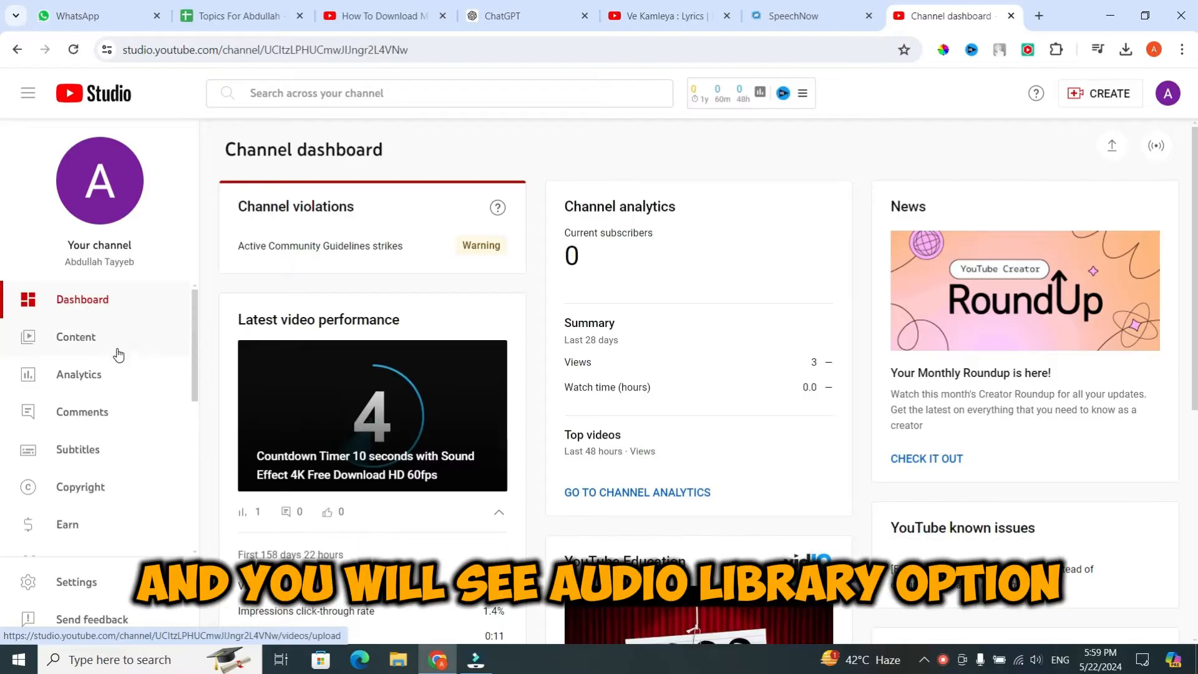
scroll("down", 3)
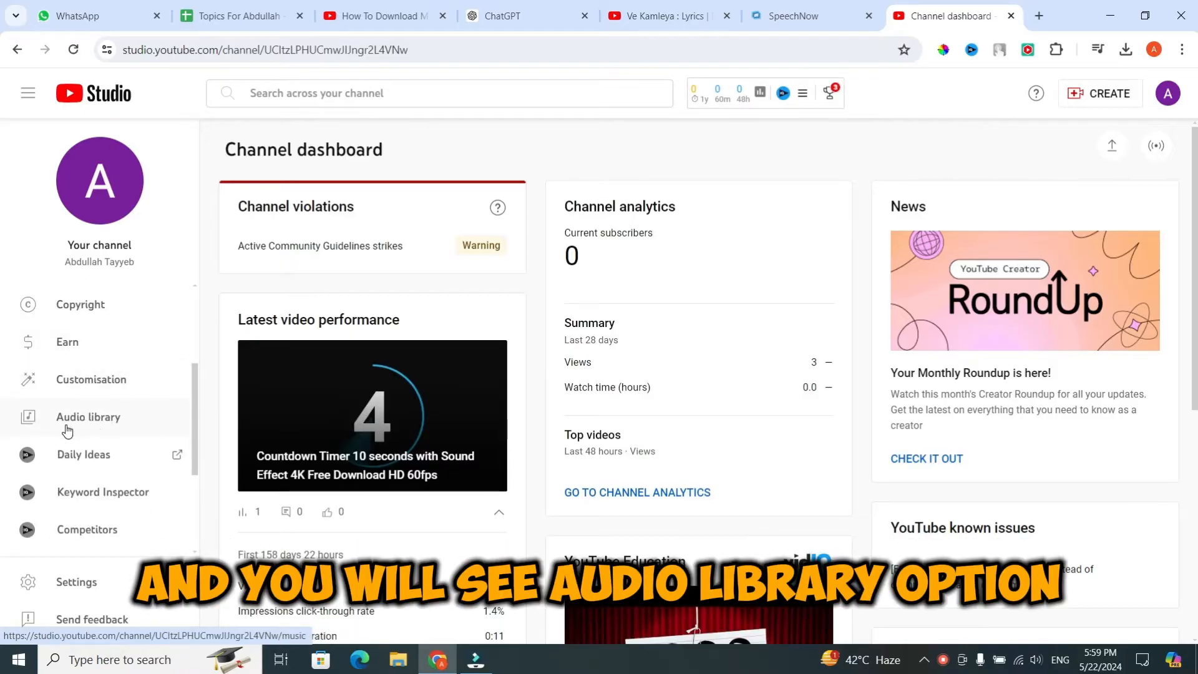
left_click(75, 417)
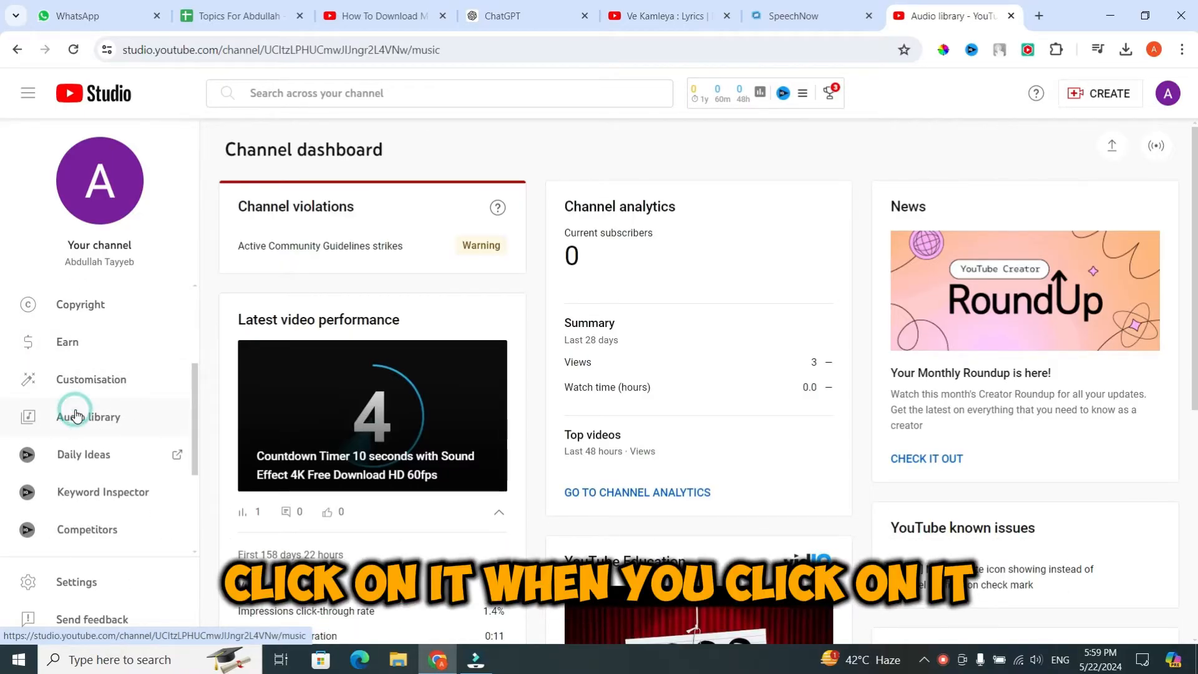
- Preview the Lish Grooves track 'So Sweet' in the Audio library music list
left_click(75, 416)
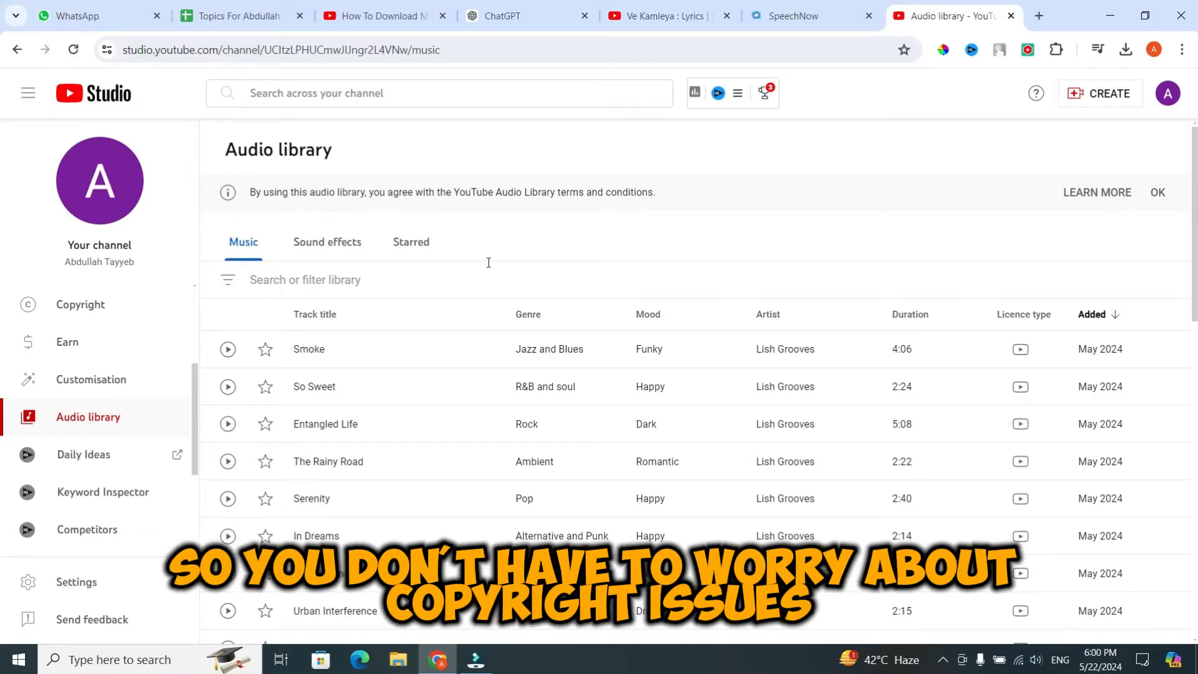
mouse_move(392, 375)
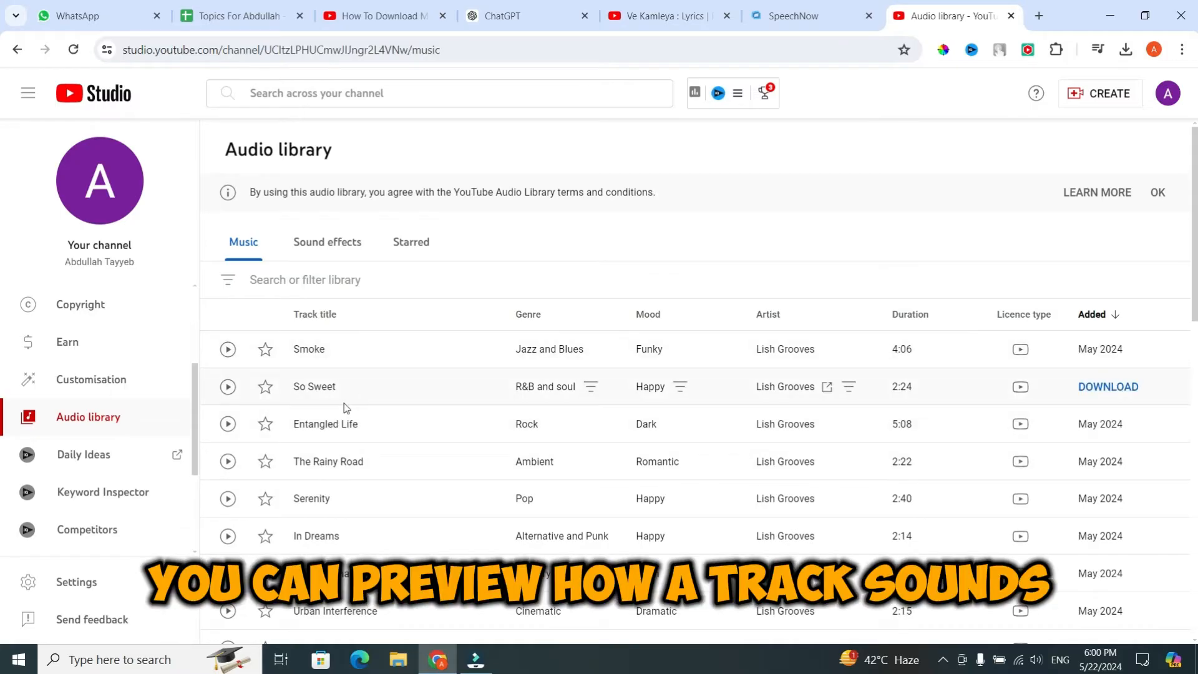
mouse_move(227, 387)
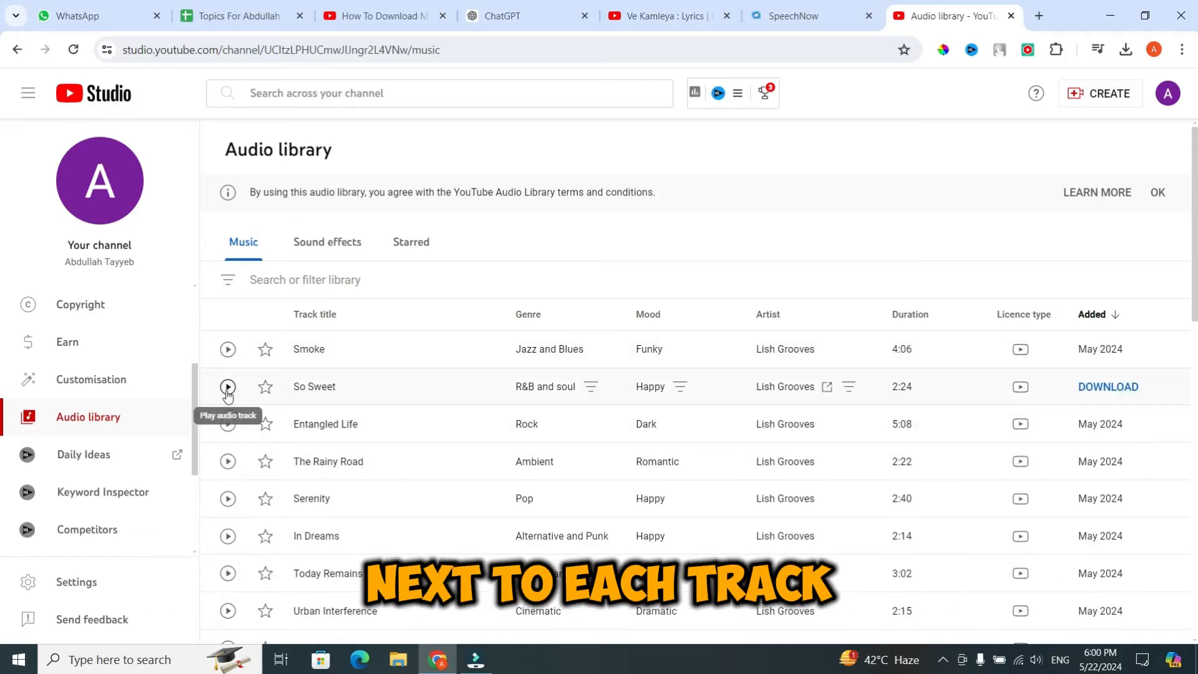
left_click(228, 386)
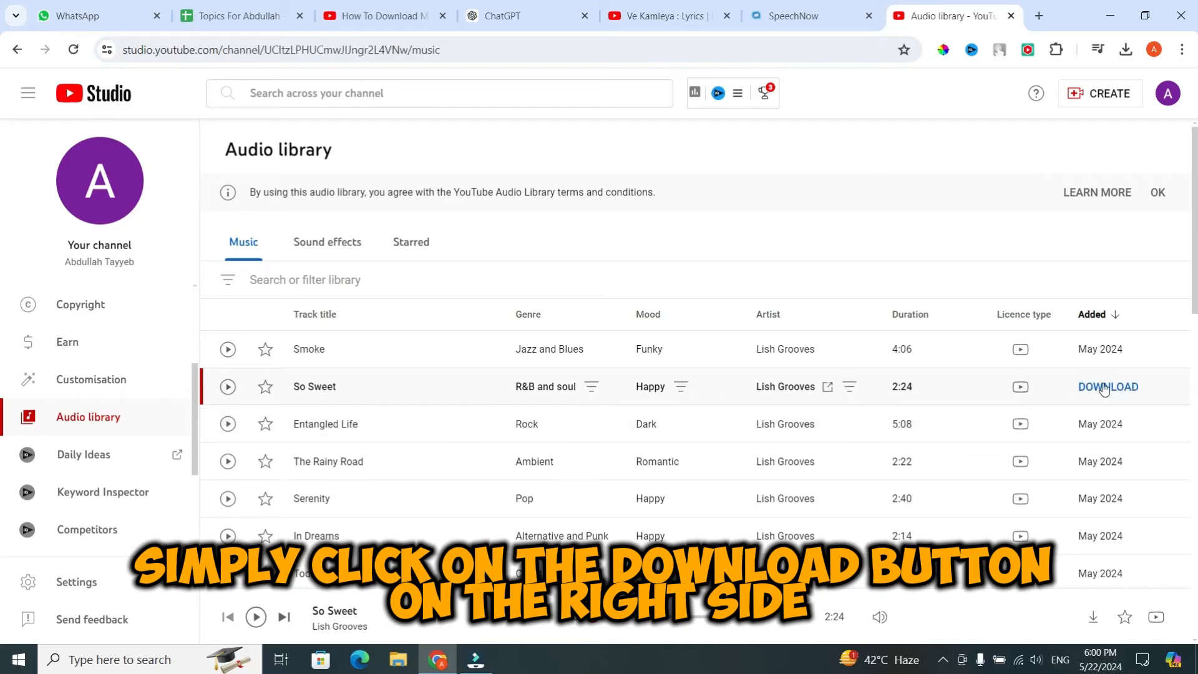
- Download 'So Sweet - Lish Grooves.mp3' and check it in Chrome's downloads list
left_click(1109, 387)
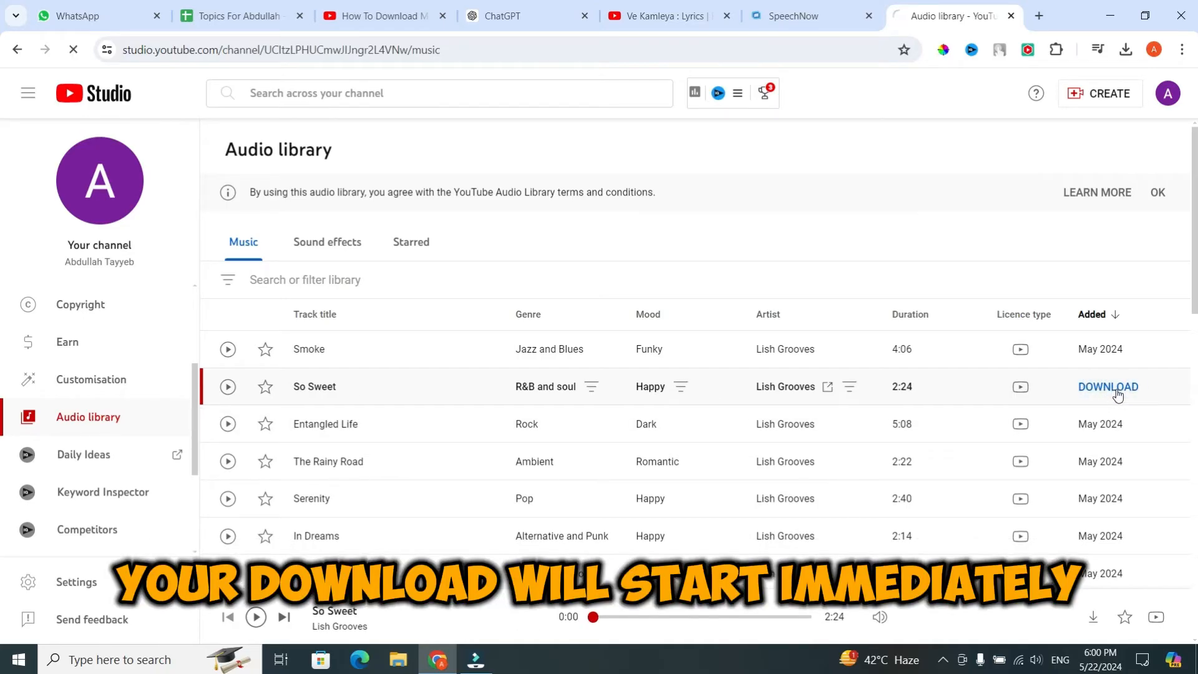
left_click(1108, 387)
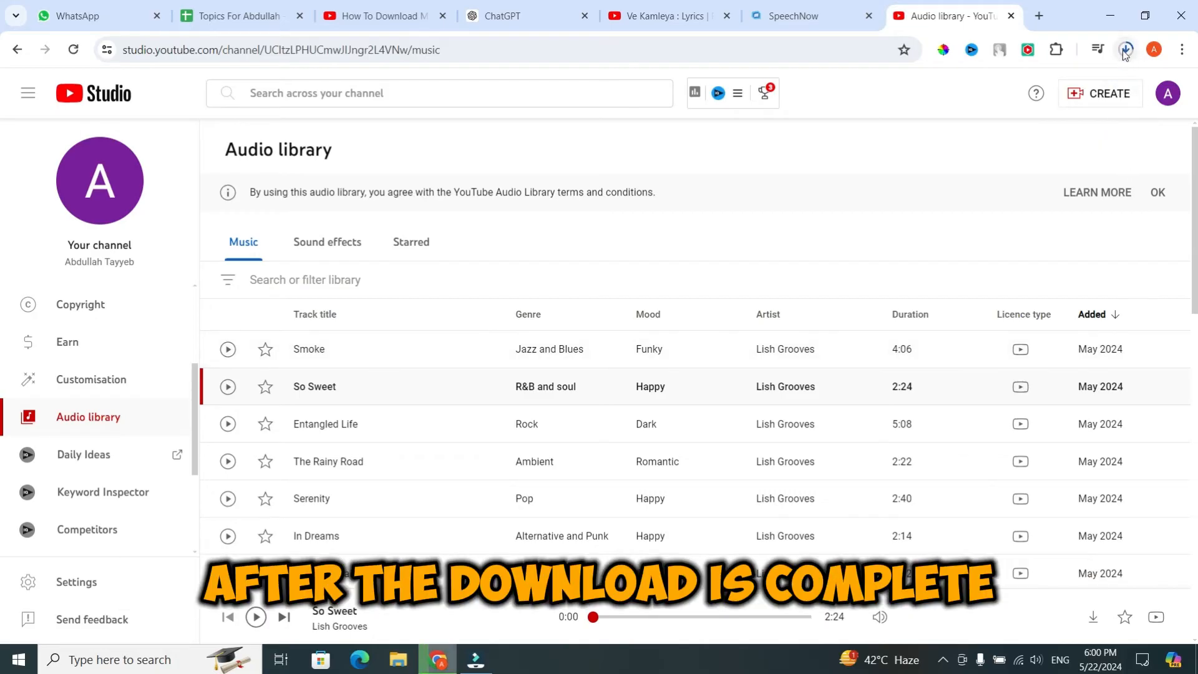
mouse_move(1126, 48)
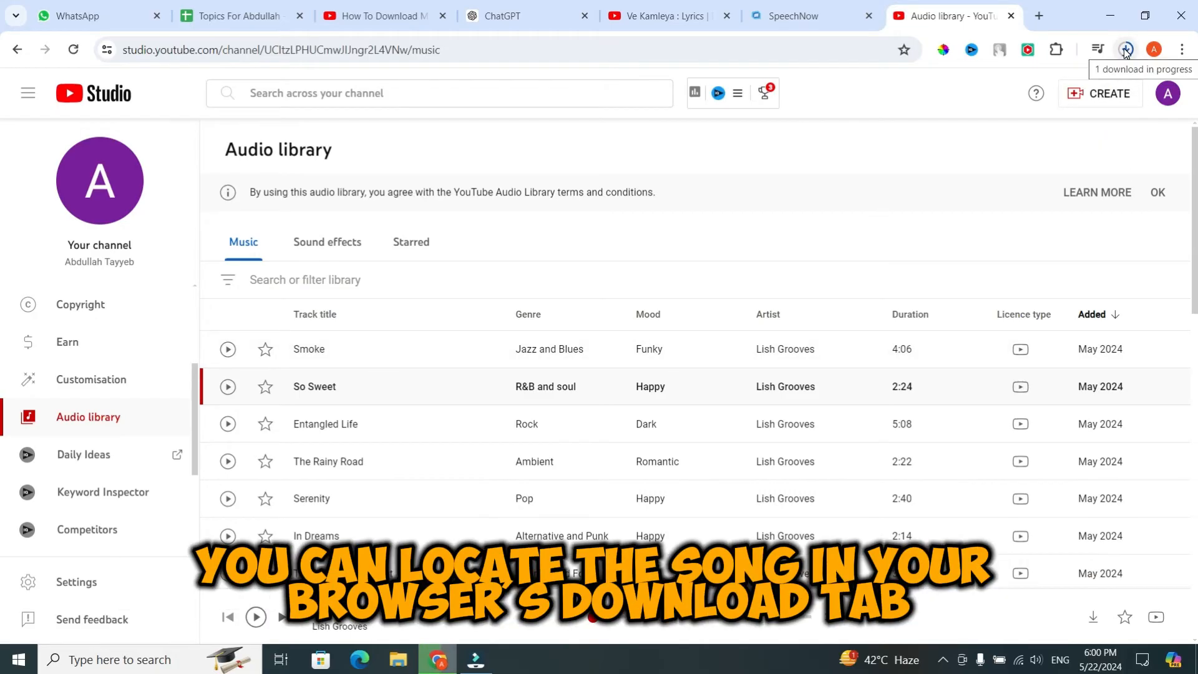
left_click(1128, 49)
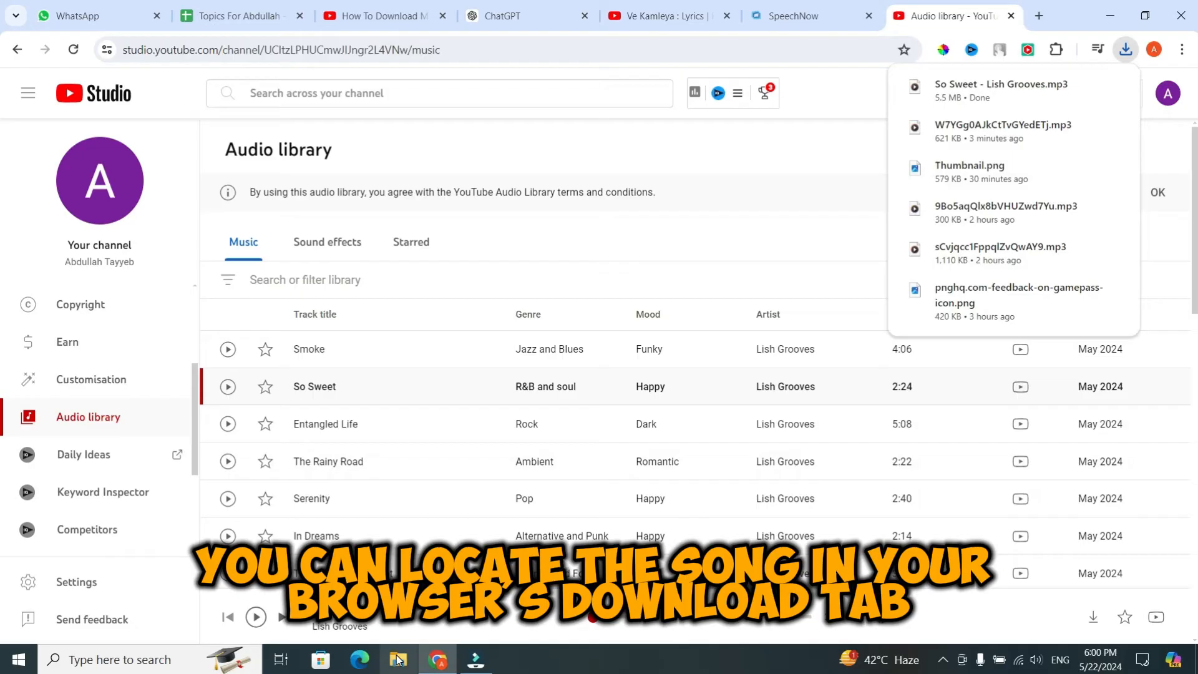
- Select 'So Sweet - Lish Grooves' in File Explorer's Downloads folder
left_click(400, 660)
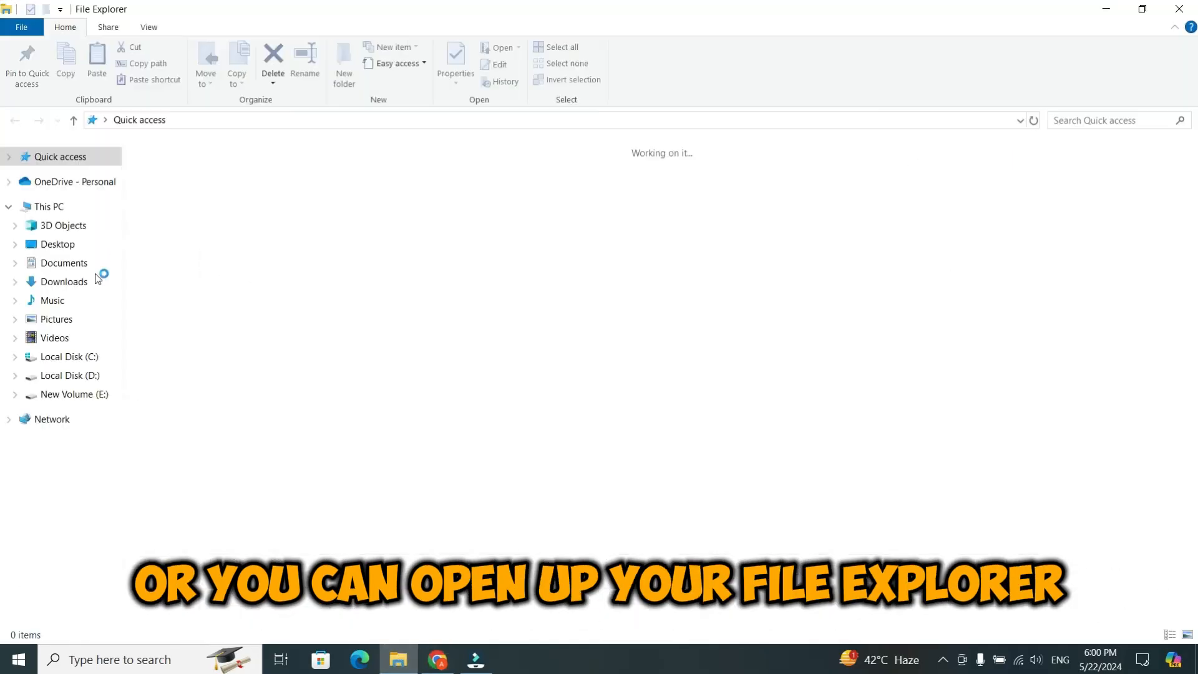
left_click(63, 281)
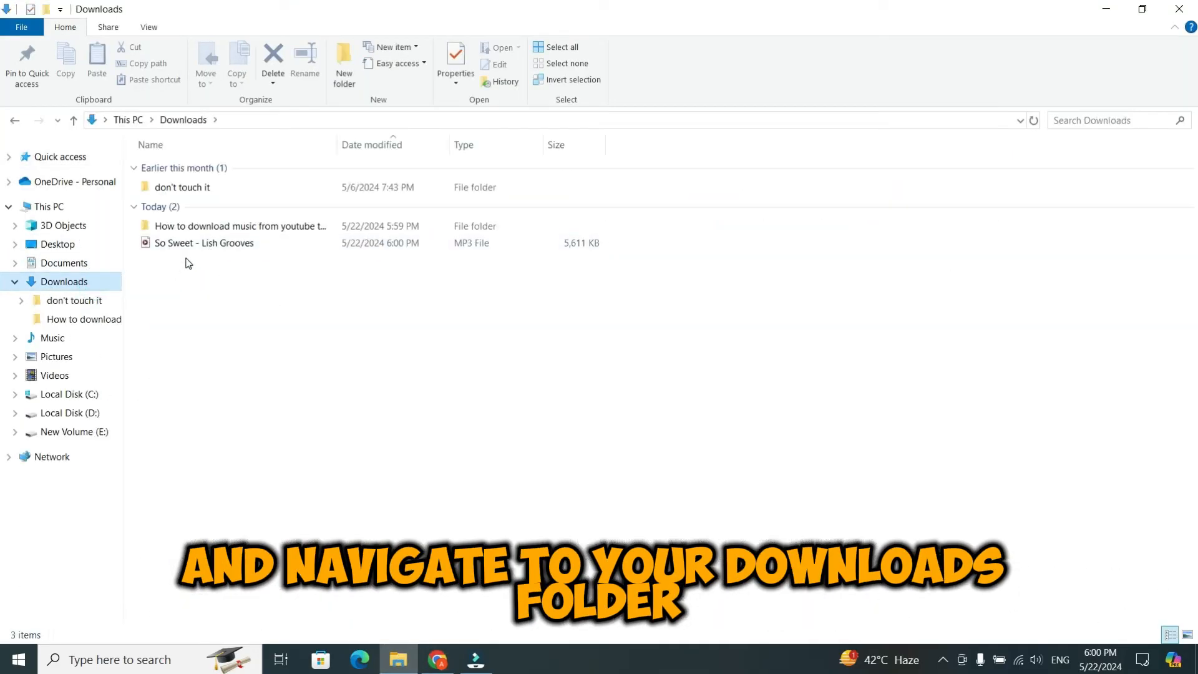
left_click(204, 243)
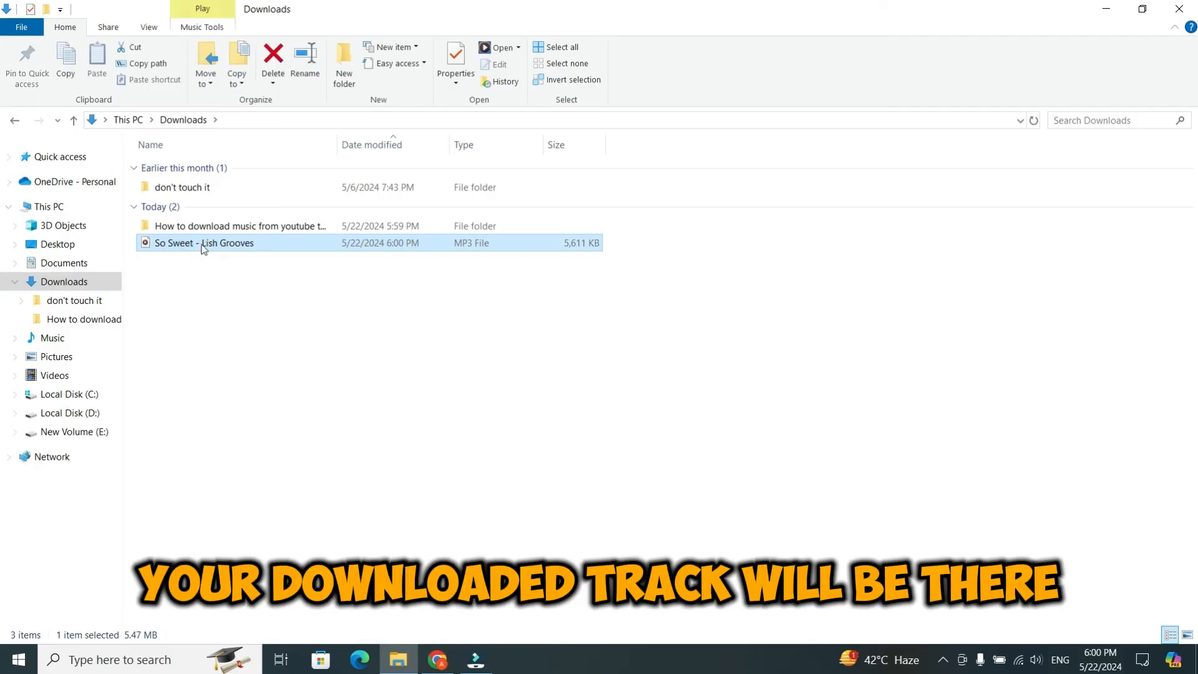